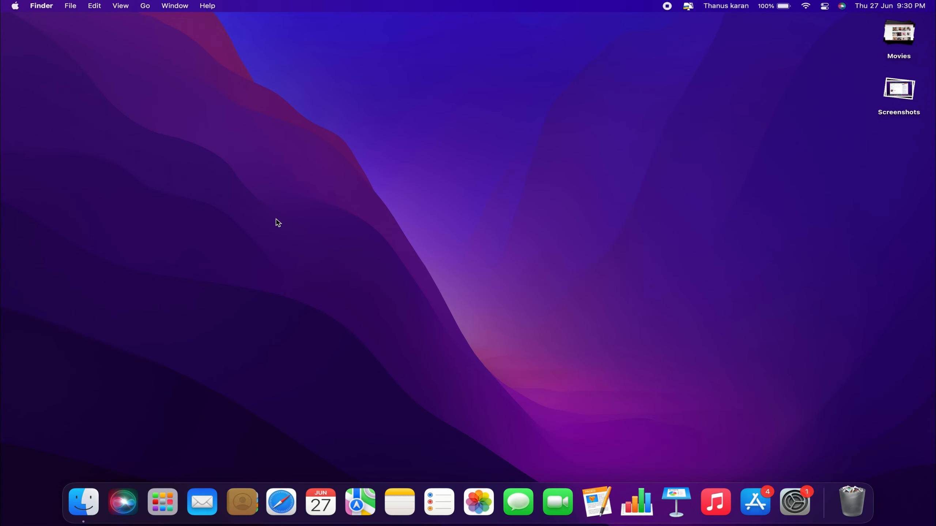
mouse_move(16, 8)
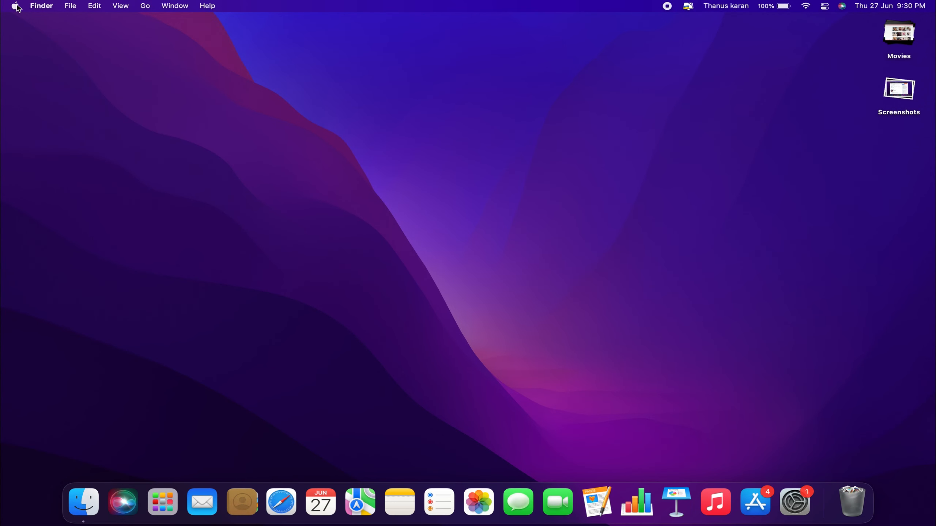
- Launch System Preferences from the Apple menu
left_click(15, 5)
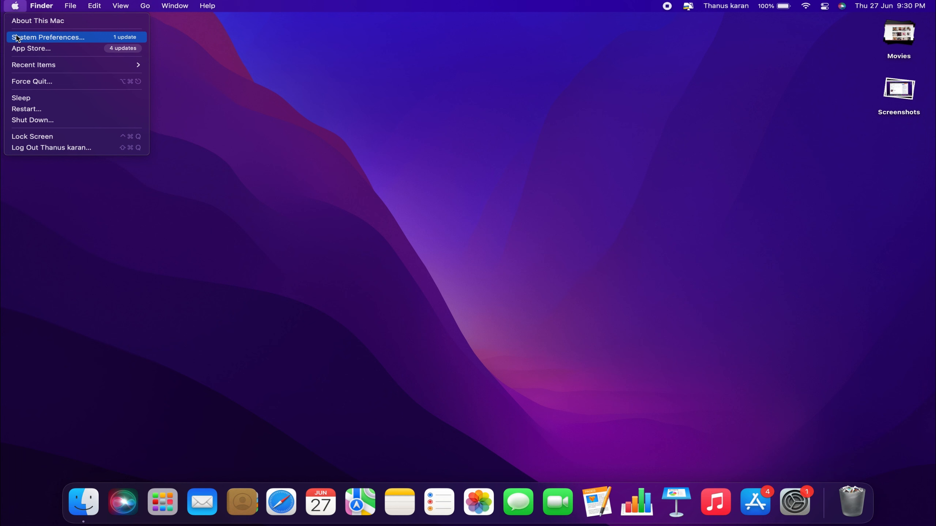
left_click(47, 37)
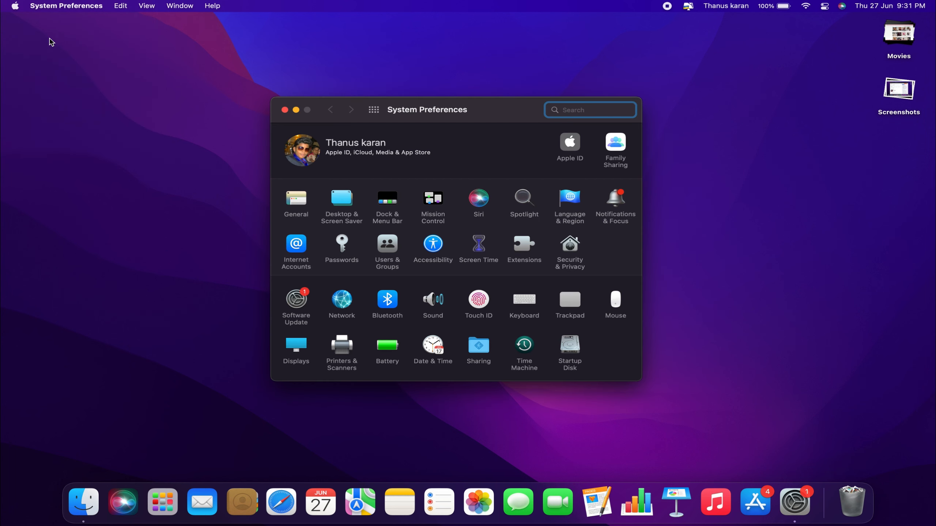
- Open Users & Groups and unlock it with the administrator password
left_click(387, 246)
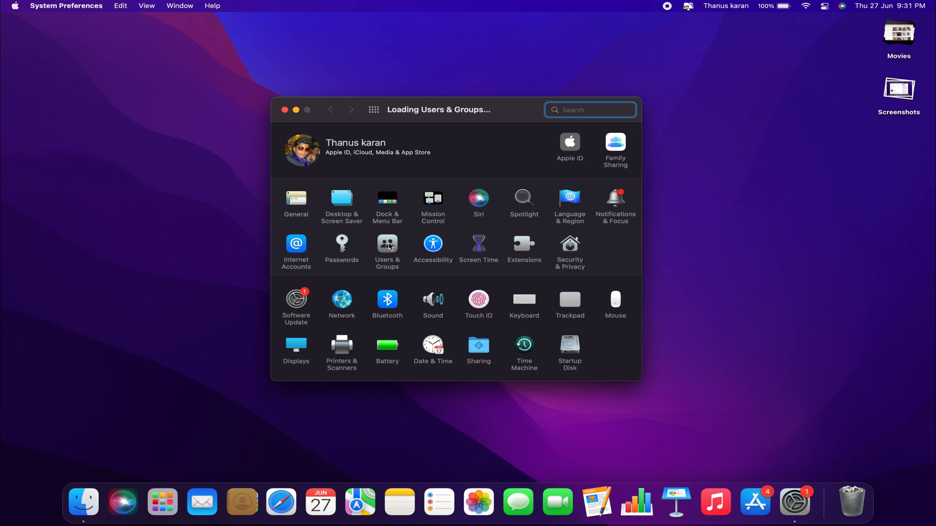
left_click(388, 247)
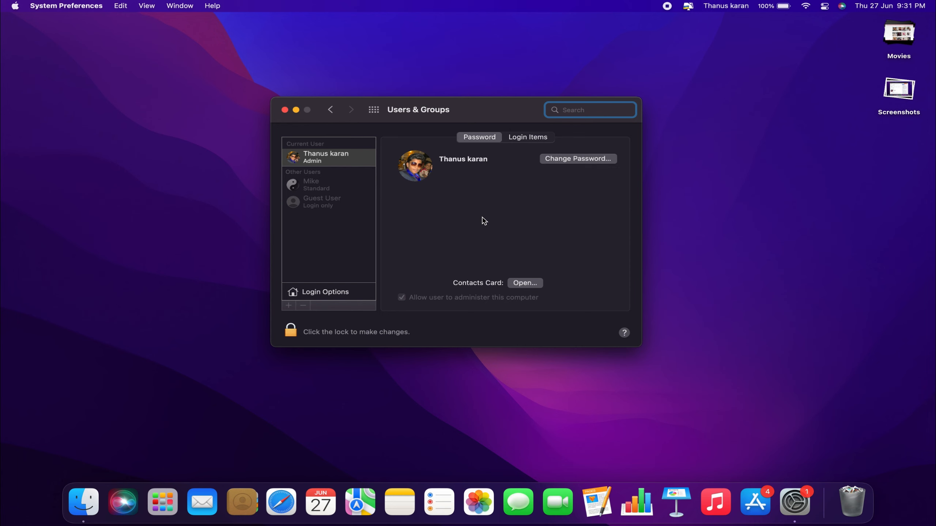
mouse_move(292, 331)
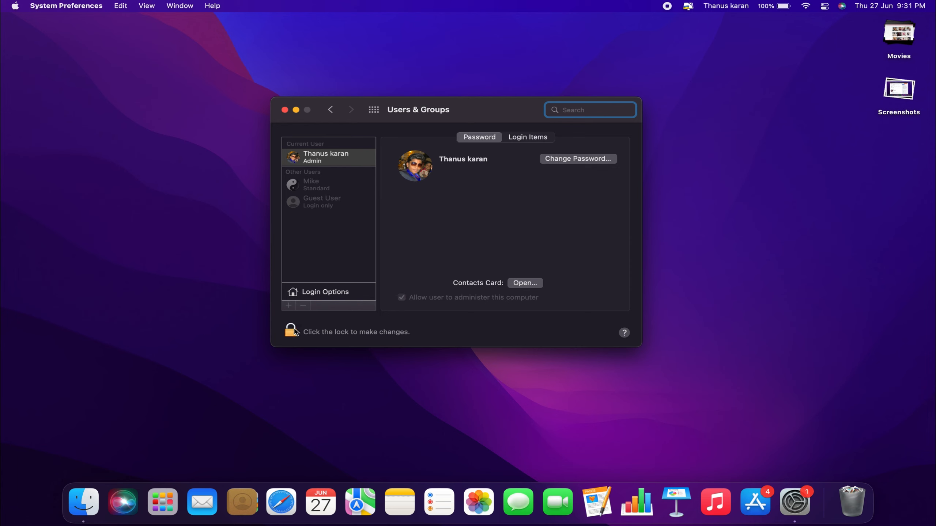
left_click(292, 332)
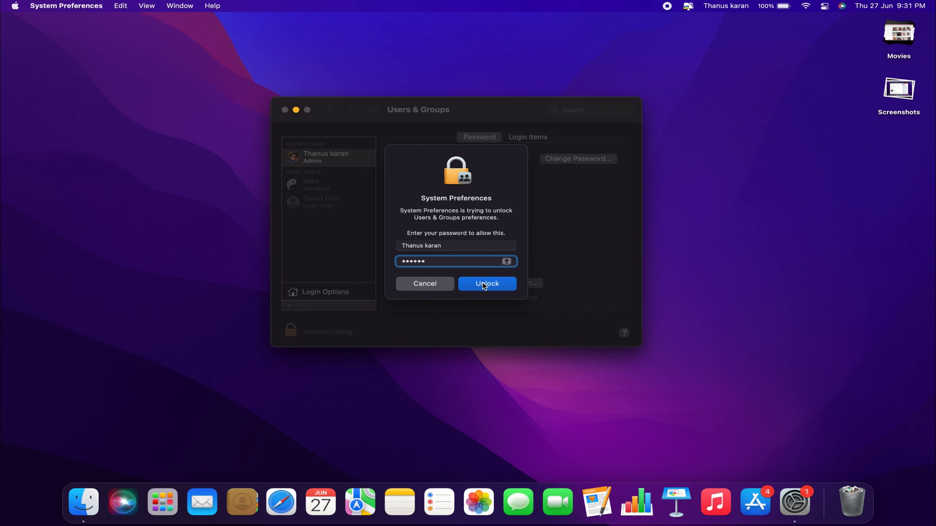
left_click(486, 284)
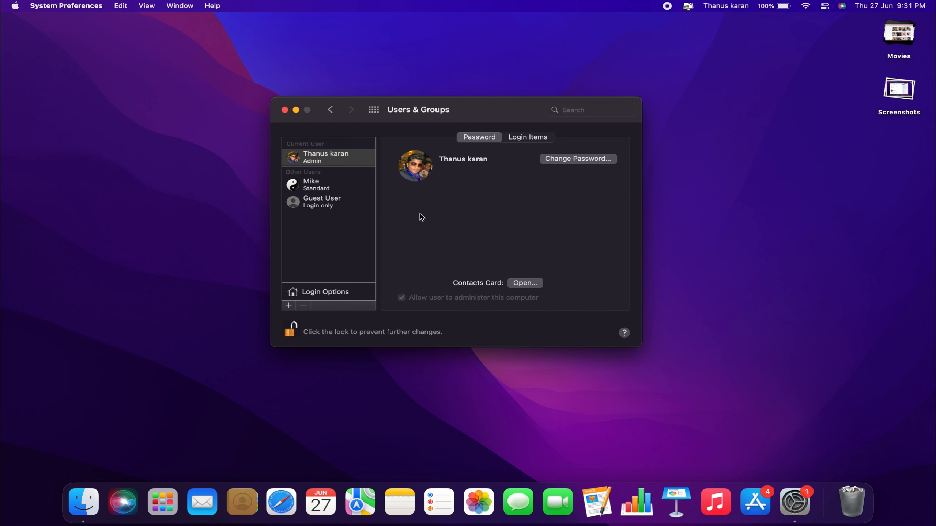
mouse_move(329, 181)
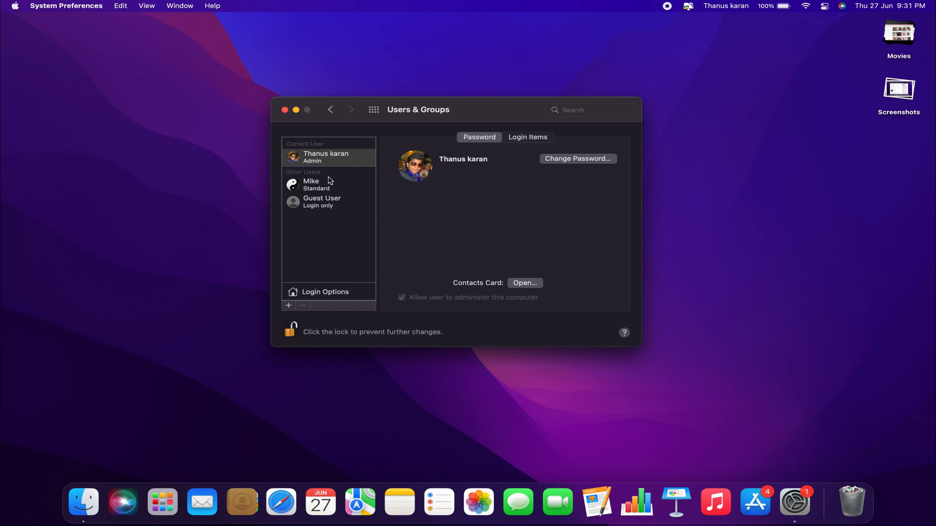
- Select the Mike account under Other Users and begin deleting it
left_click(316, 184)
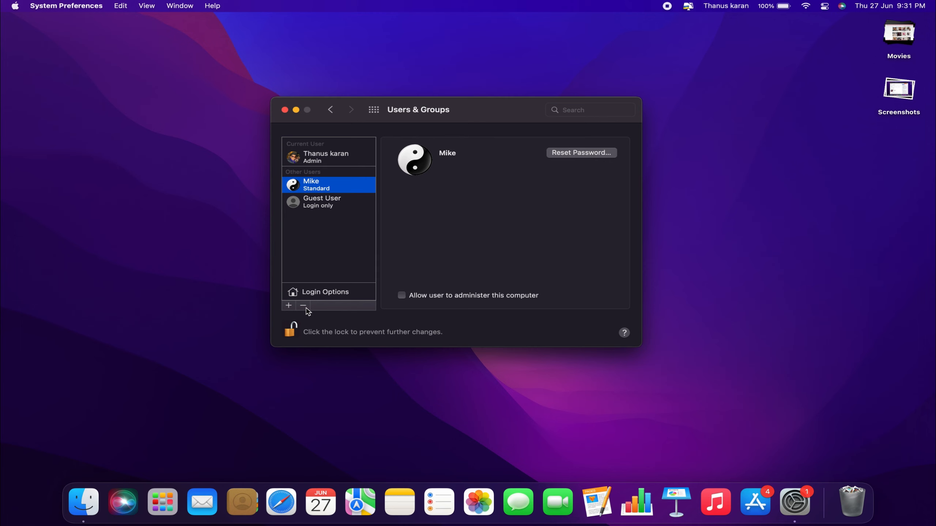
mouse_move(293, 314)
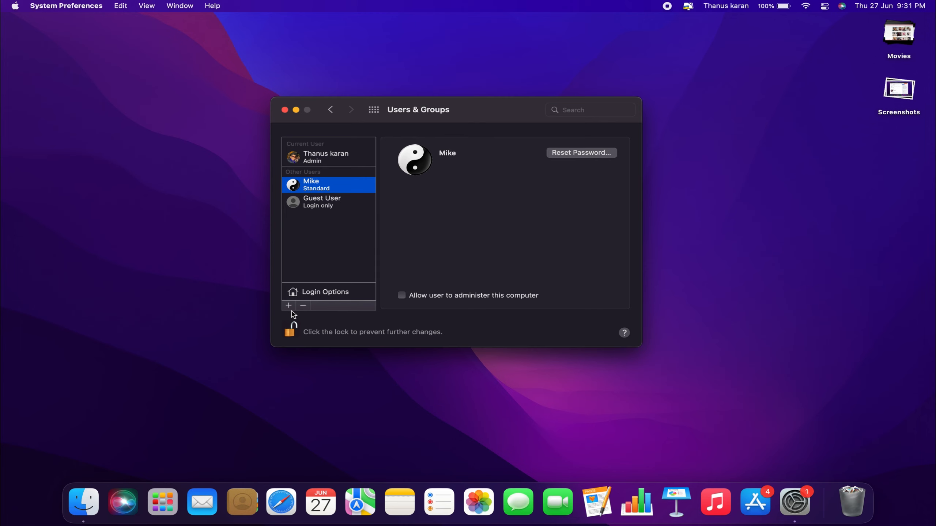
mouse_move(303, 310)
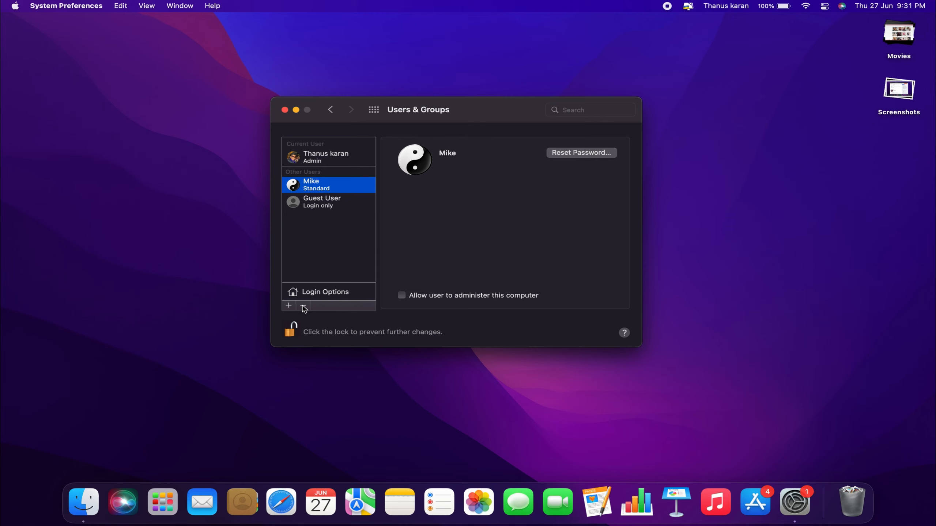
mouse_move(303, 305)
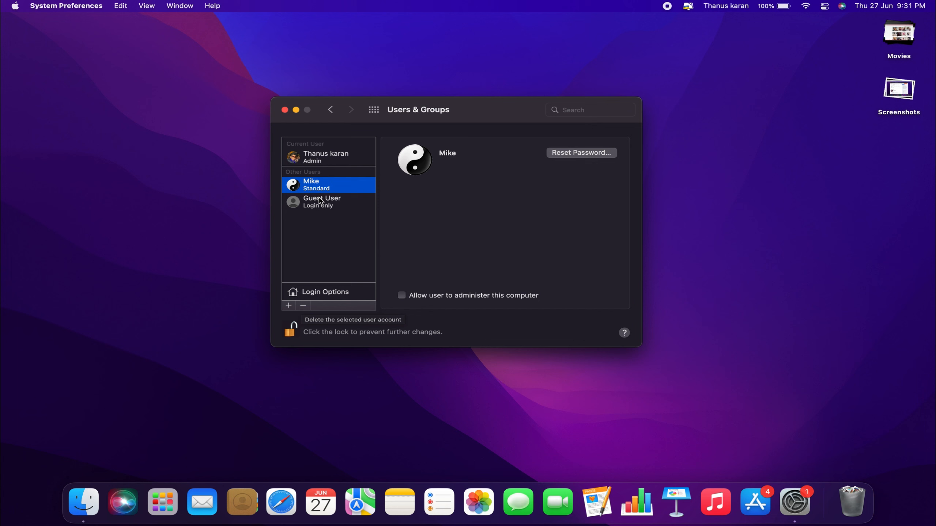
mouse_move(302, 308)
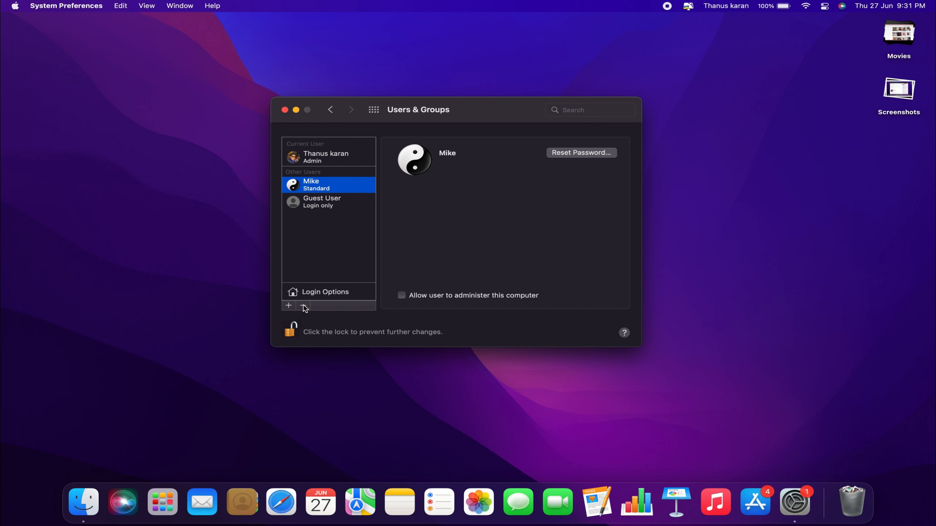
left_click(302, 306)
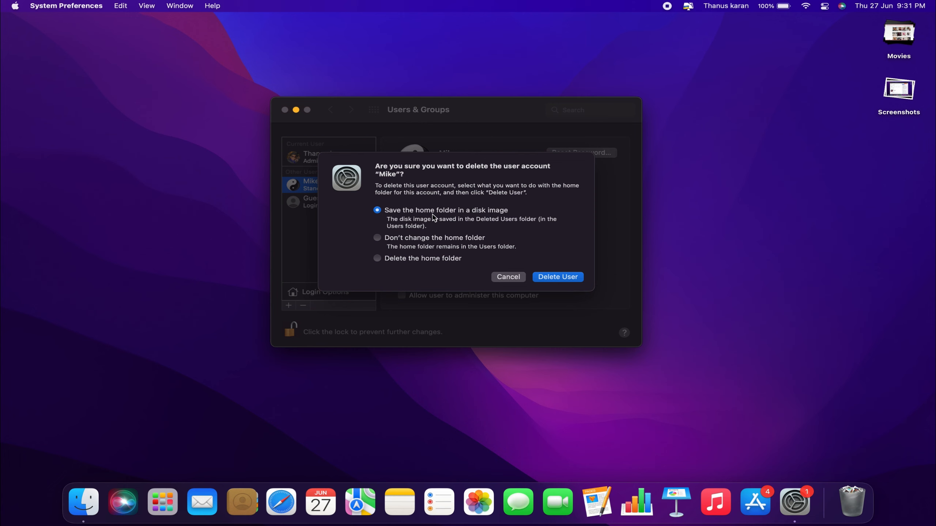
mouse_move(421, 244)
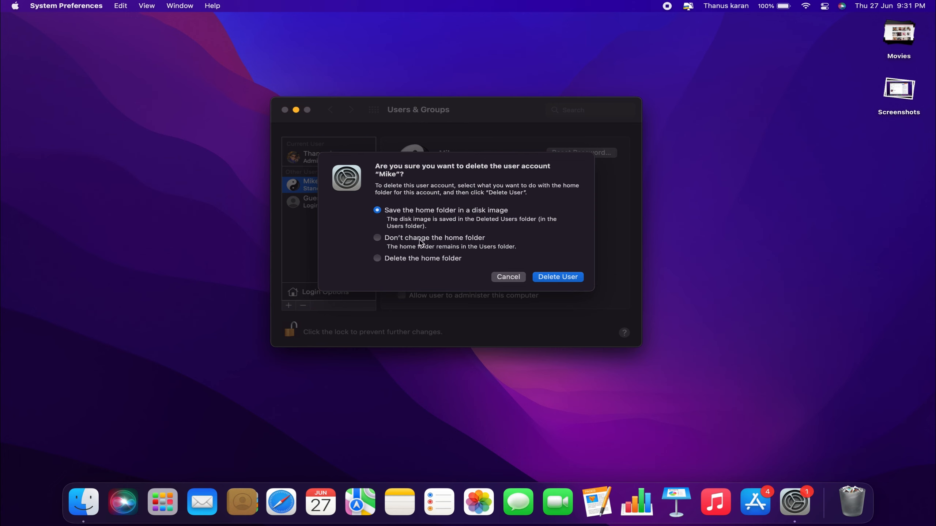
left_click(377, 238)
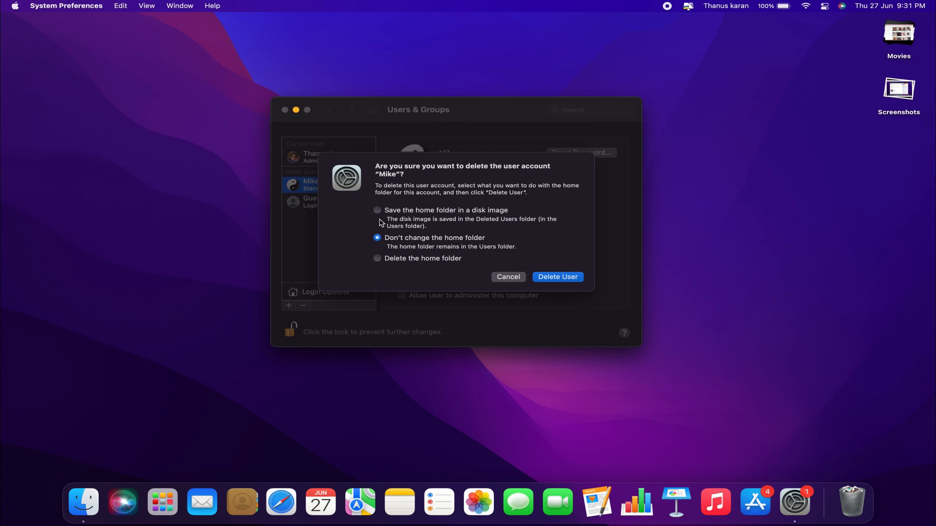
left_click(376, 210)
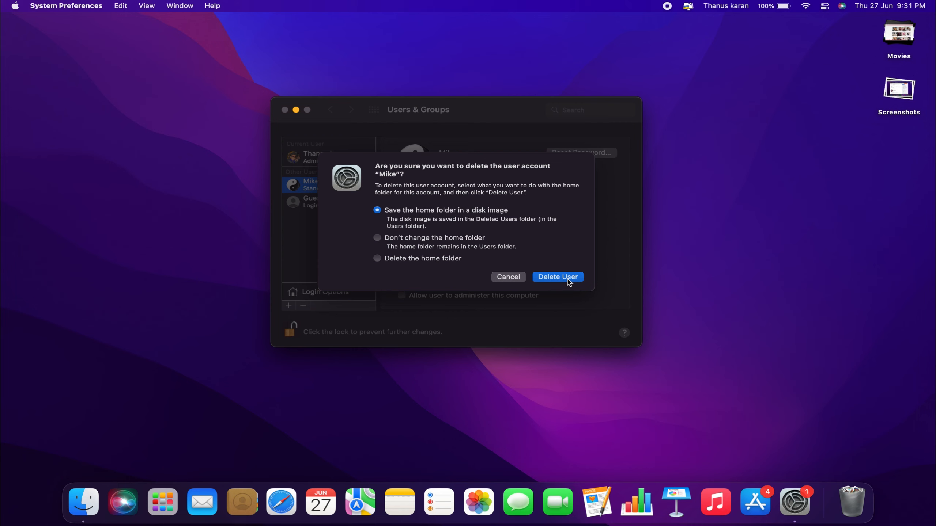
mouse_move(398, 263)
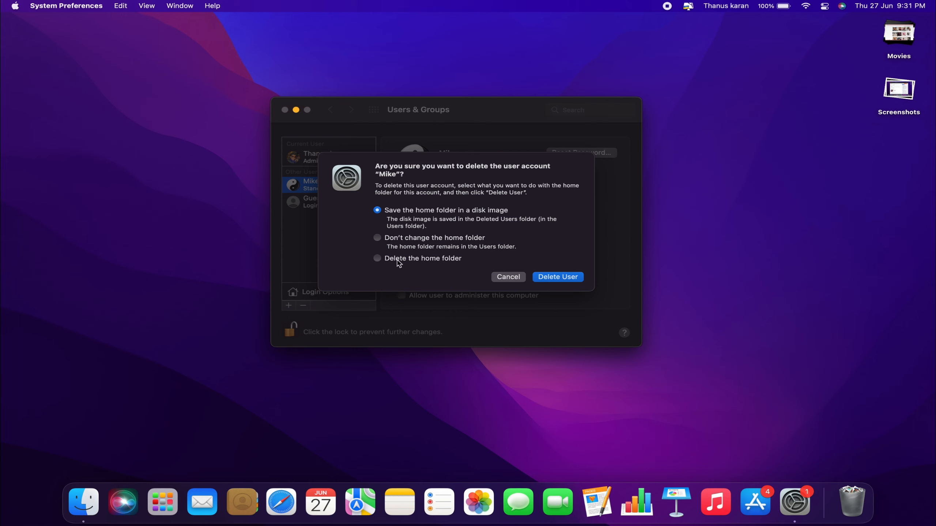
left_click(377, 258)
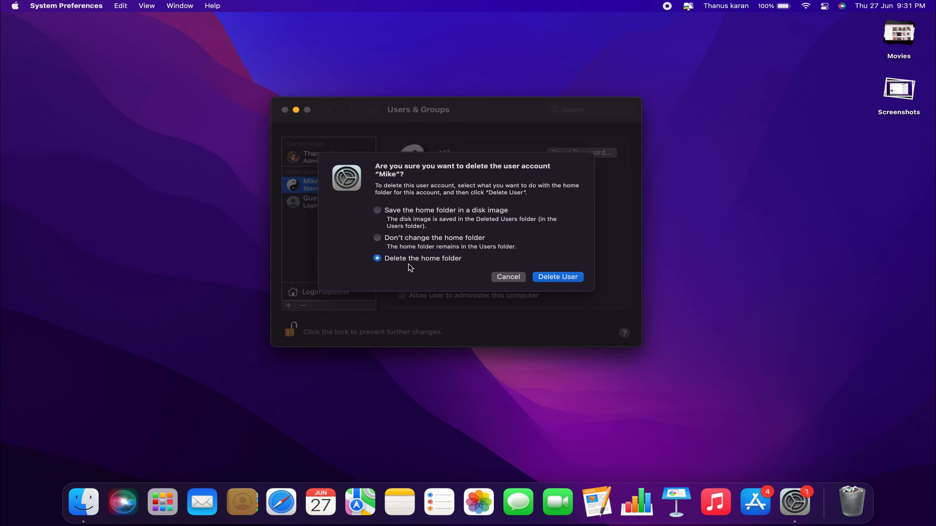
mouse_move(453, 243)
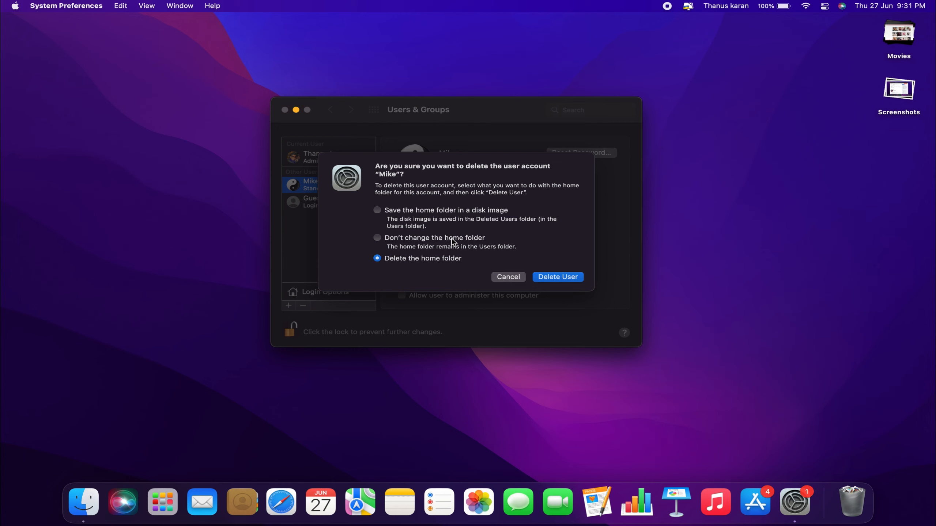
mouse_move(425, 263)
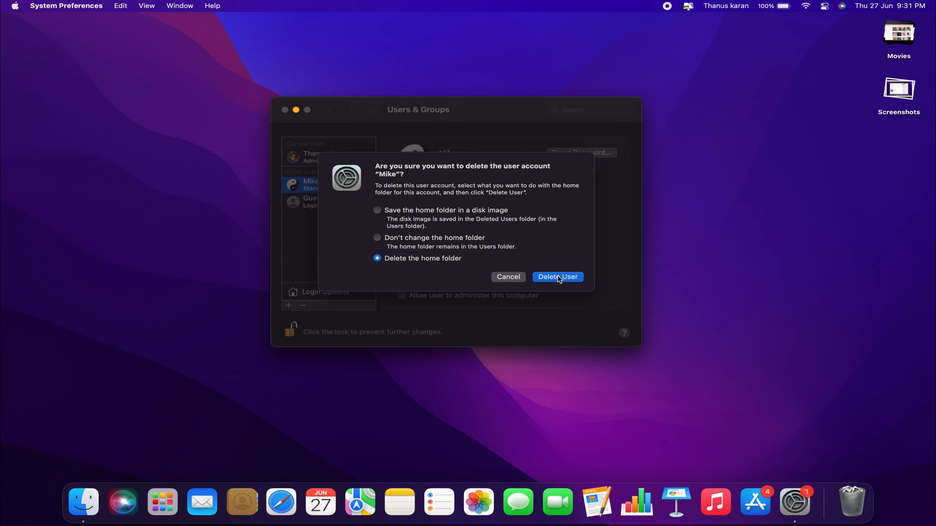
- Confirm Delete User for Mike, then re-lock Users & Groups
left_click(557, 277)
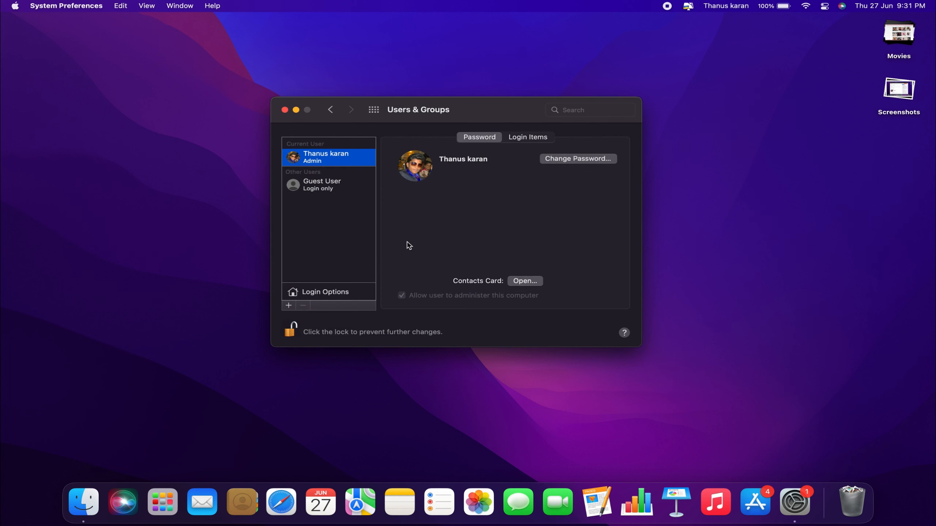
mouse_move(334, 218)
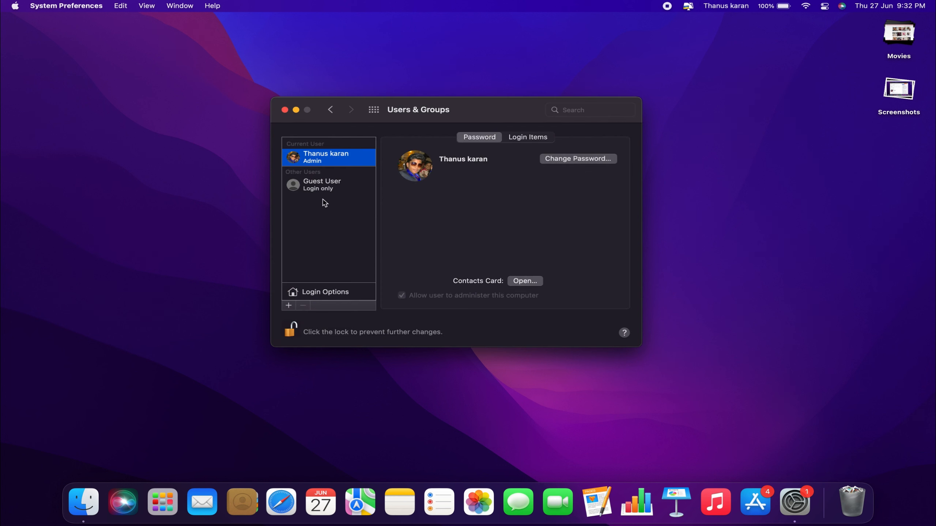
mouse_move(364, 356)
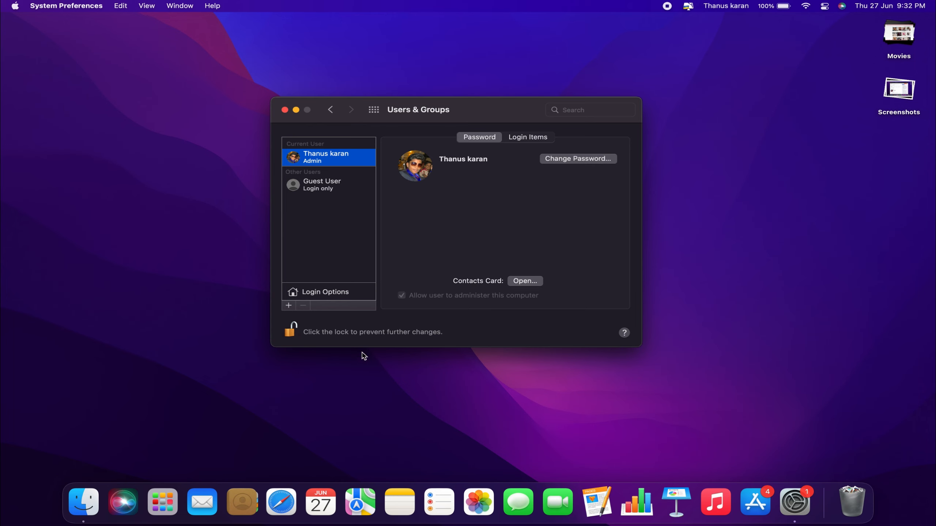
left_click(290, 332)
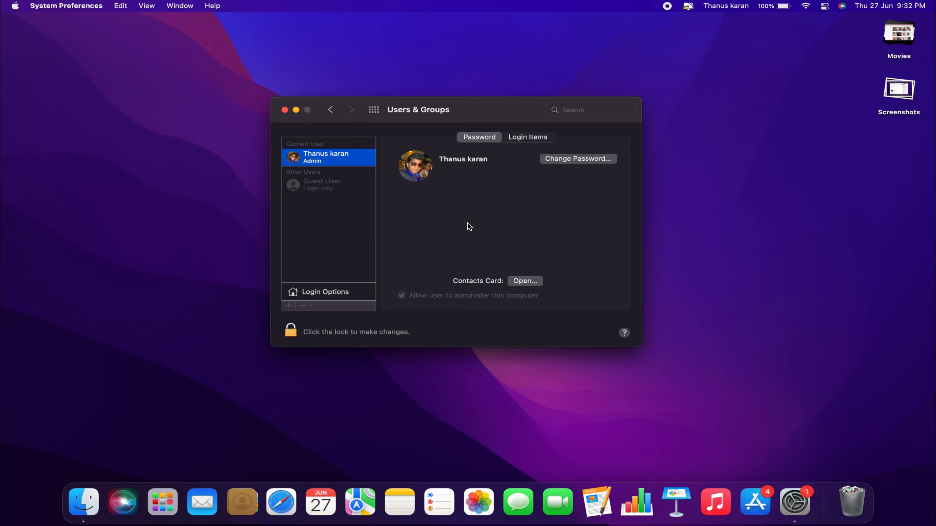